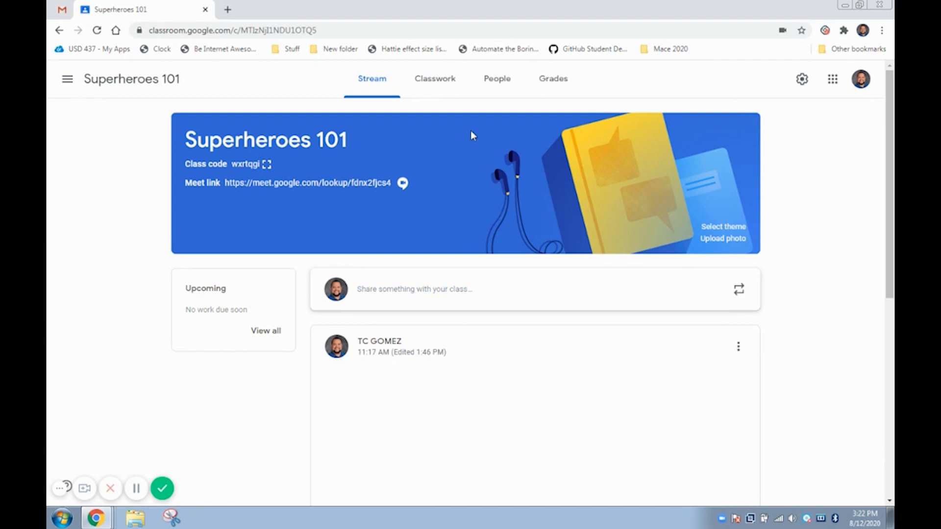
mouse_move(435, 83)
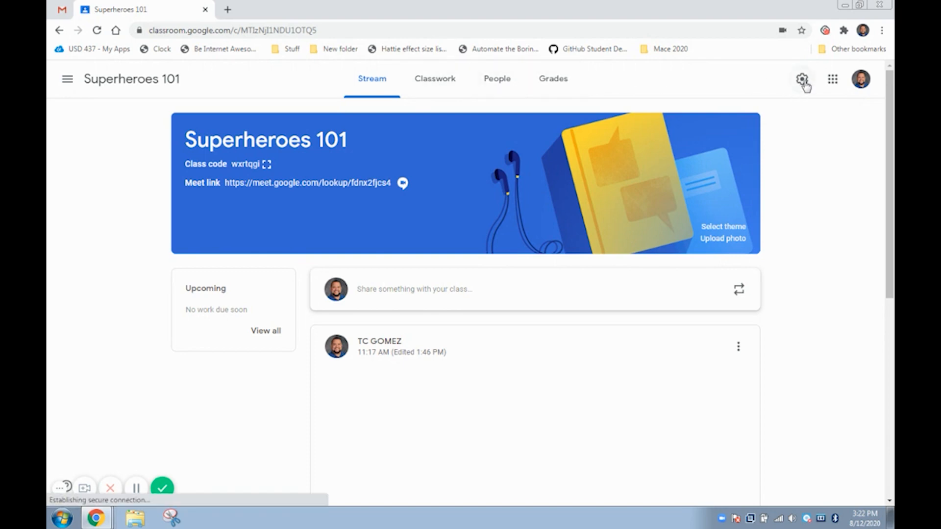
Reset the class Meet link under General > Meet in class settings.
left_click(803, 79)
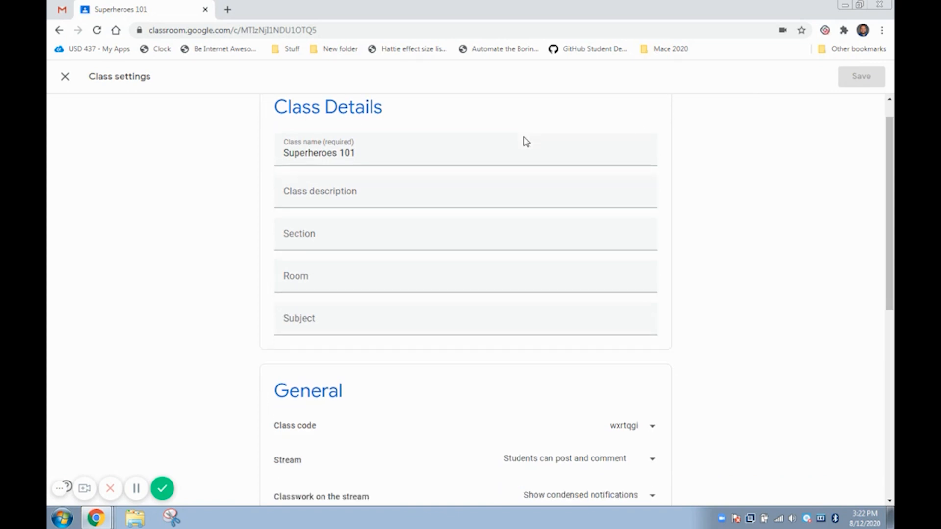
scroll("down", 3)
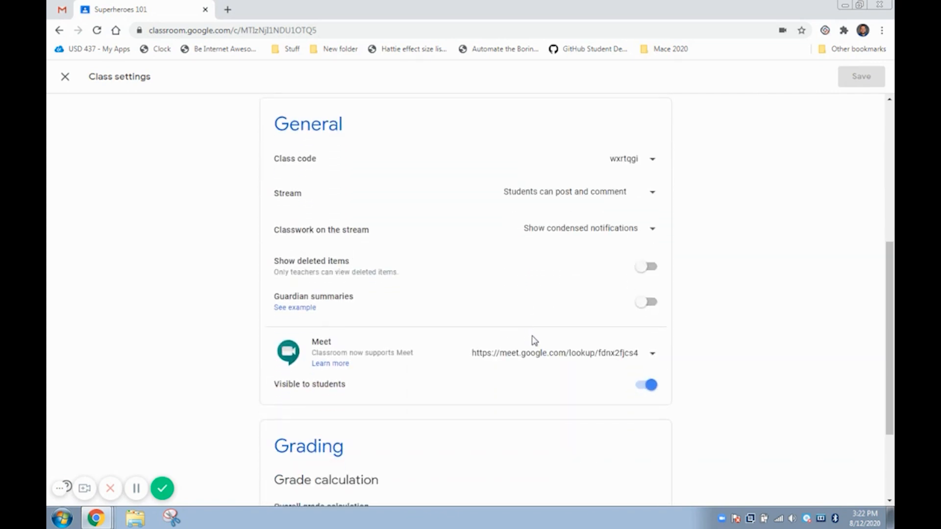
mouse_move(639, 407)
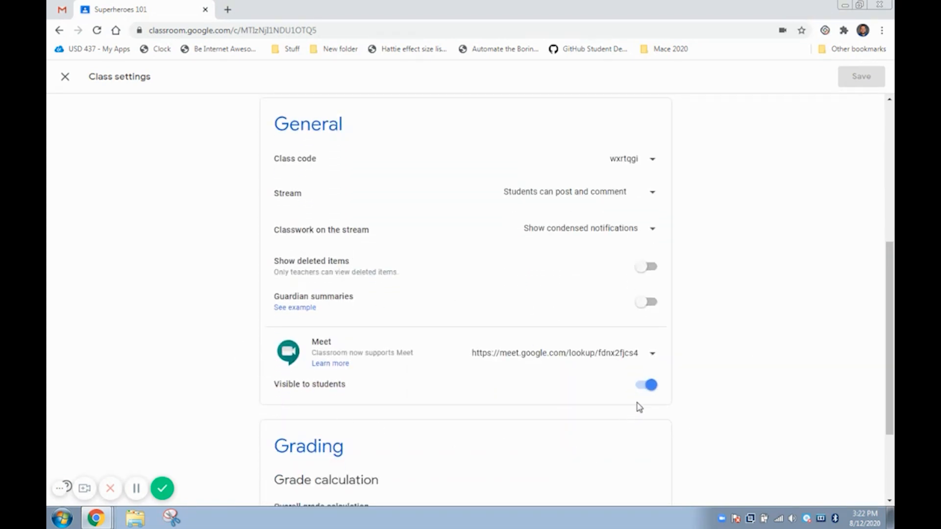
mouse_move(645, 392)
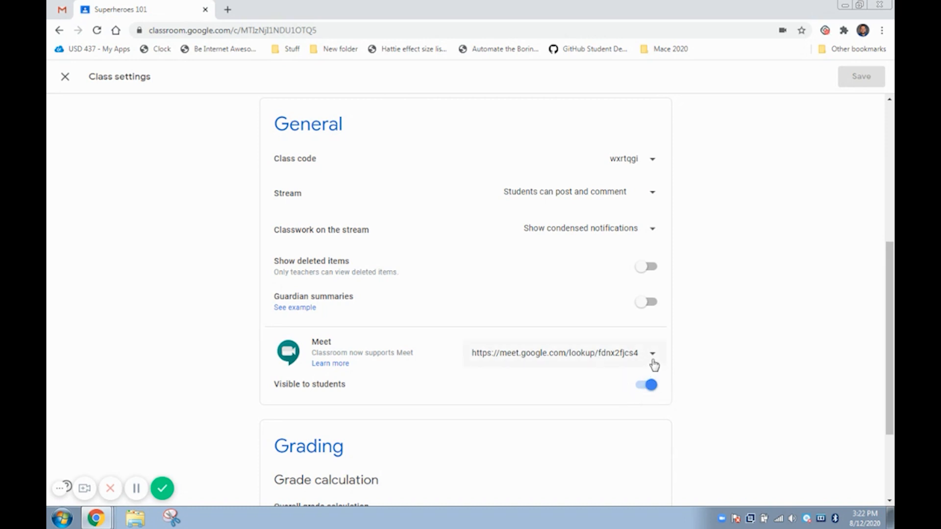
mouse_move(654, 359)
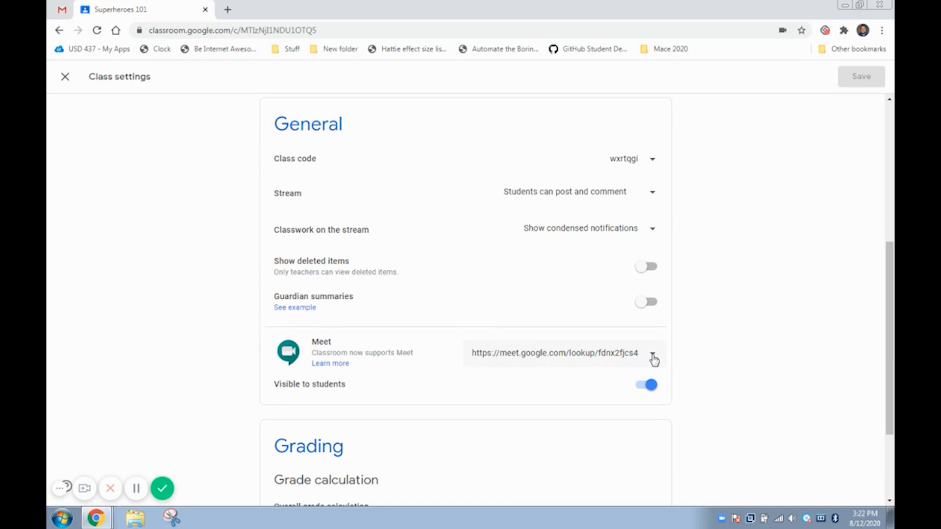
left_click(653, 355)
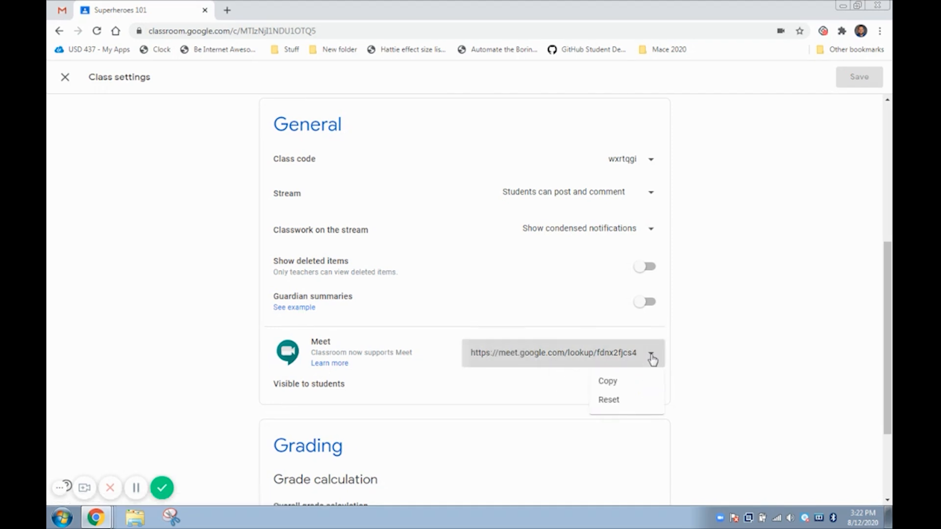
left_click(644, 384)
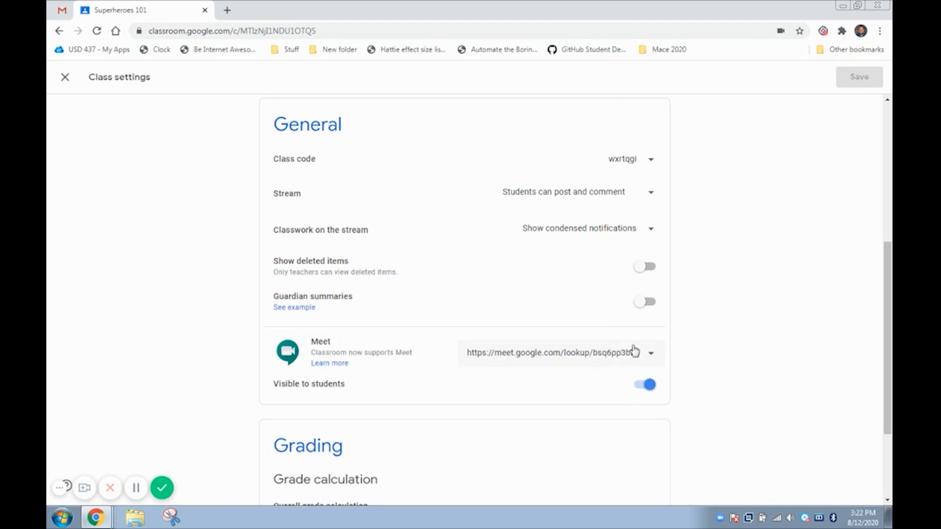
mouse_move(552, 248)
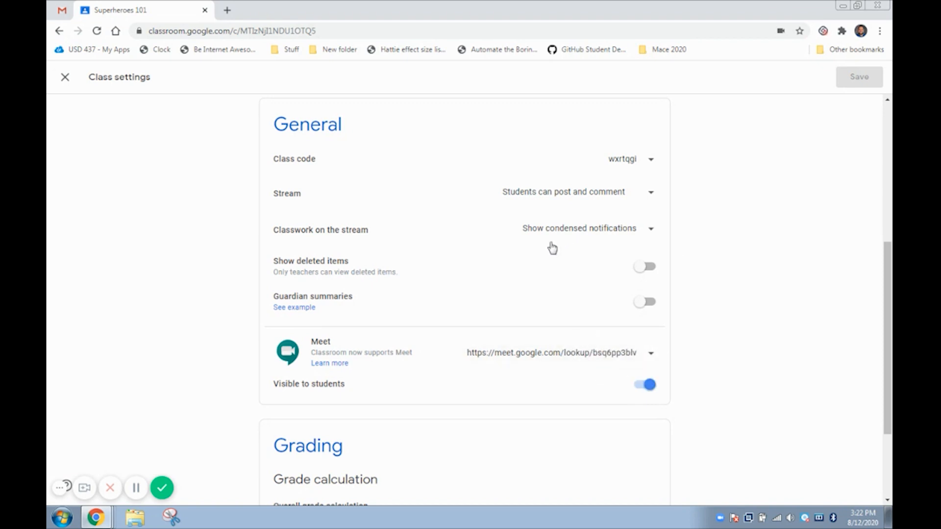
mouse_move(770, 226)
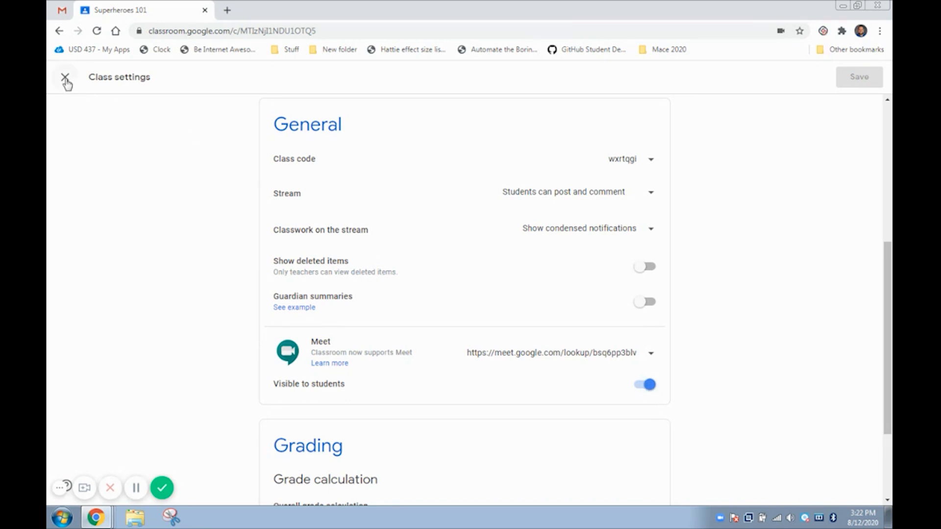
Close Class settings to return to the Superheroes 101 stream.
left_click(64, 78)
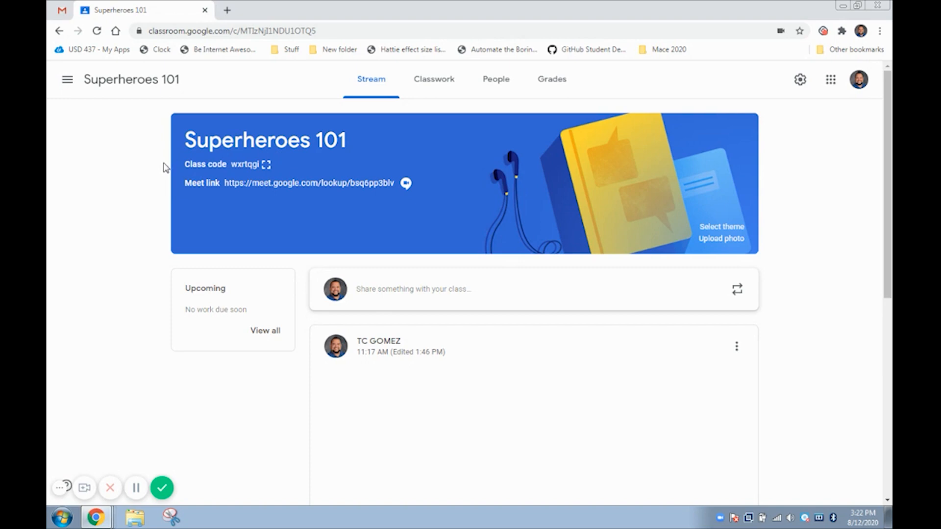
mouse_move(441, 190)
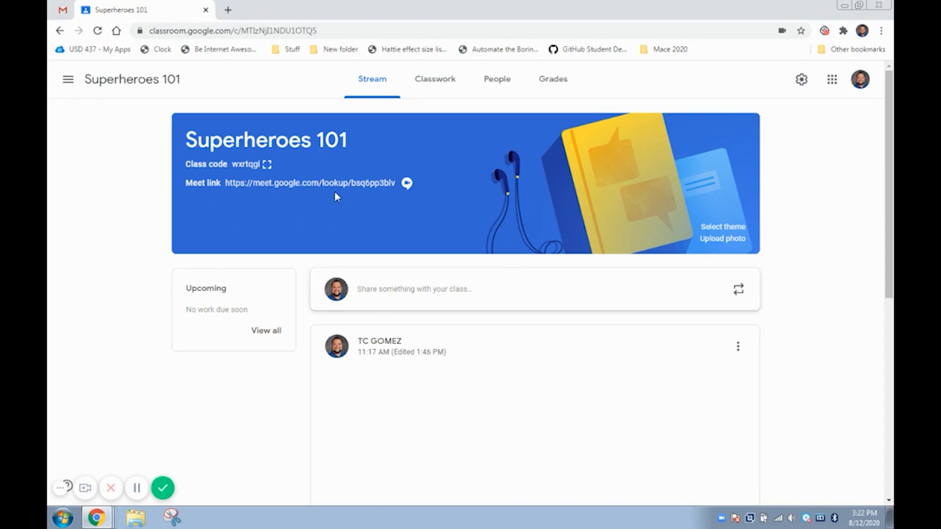
mouse_move(330, 186)
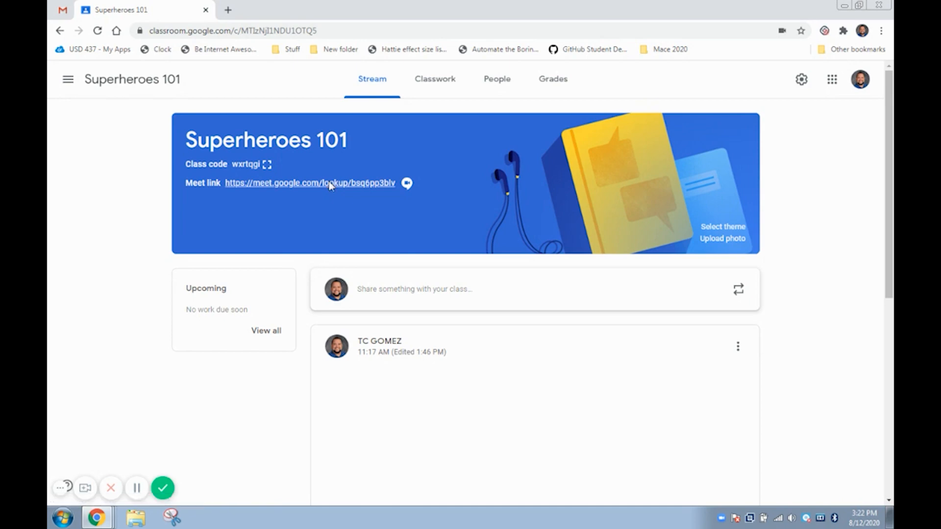
Open the class banner's Meet link and join bsq6pp3blv with the camera off.
left_click(330, 183)
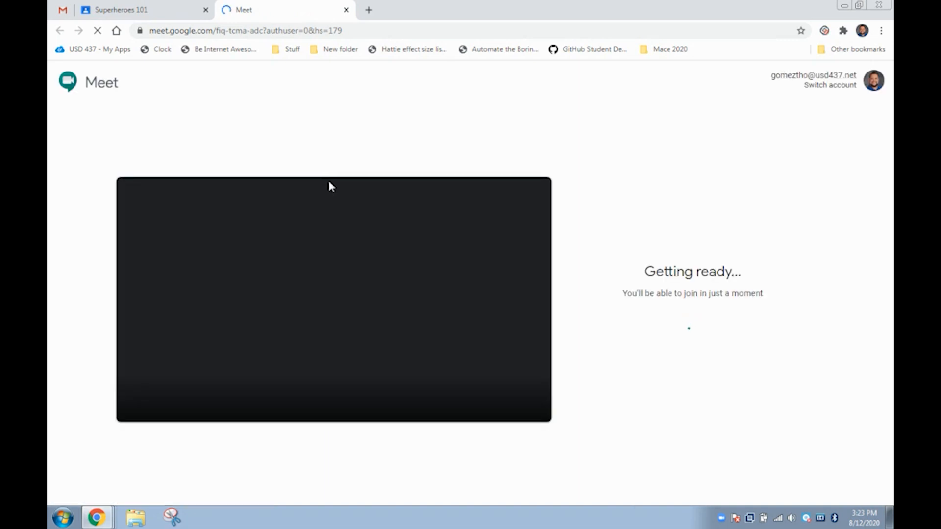
mouse_move(366, 371)
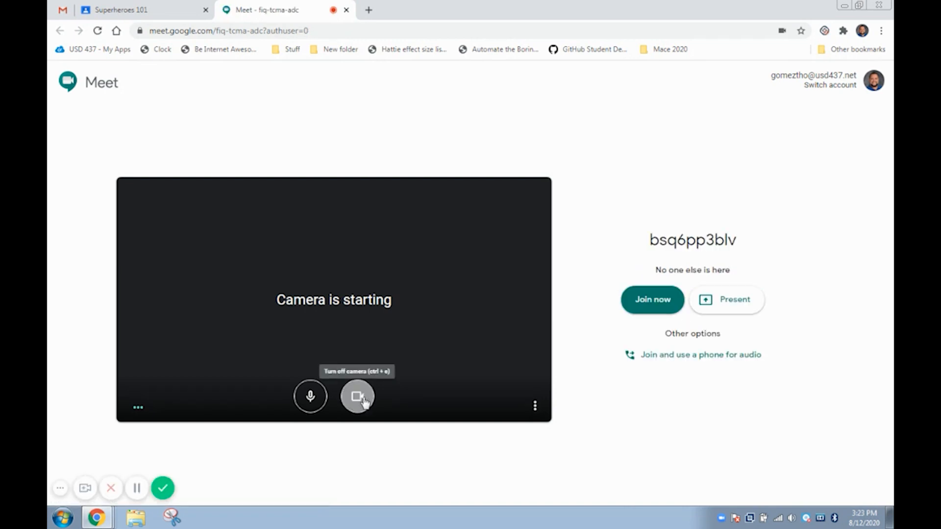
left_click(357, 396)
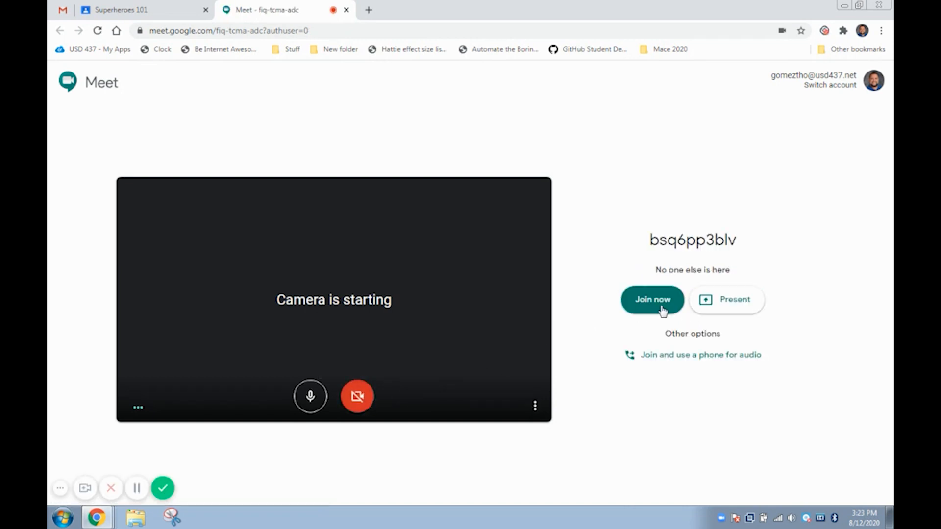
left_click(652, 300)
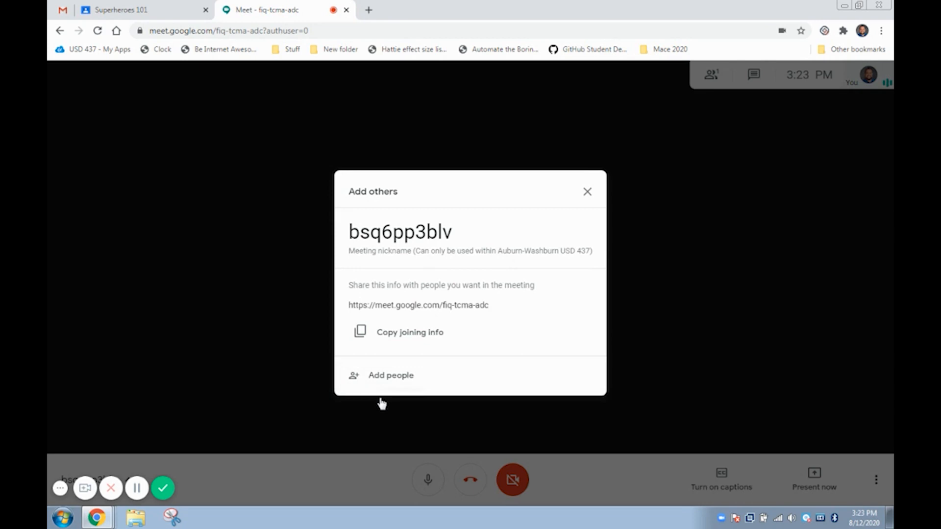
mouse_move(428, 399)
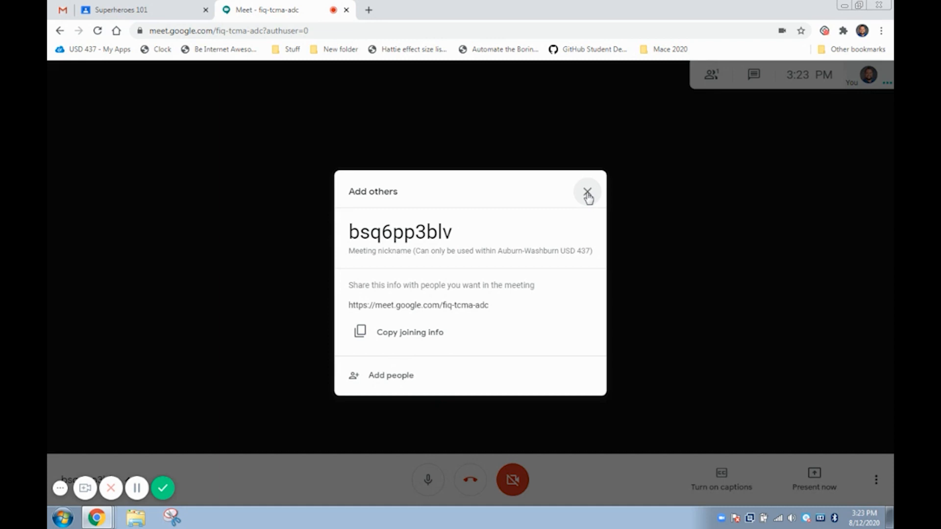
Share Screen 2 as your entire screen, showing the Go Math eBook window.
left_click(588, 192)
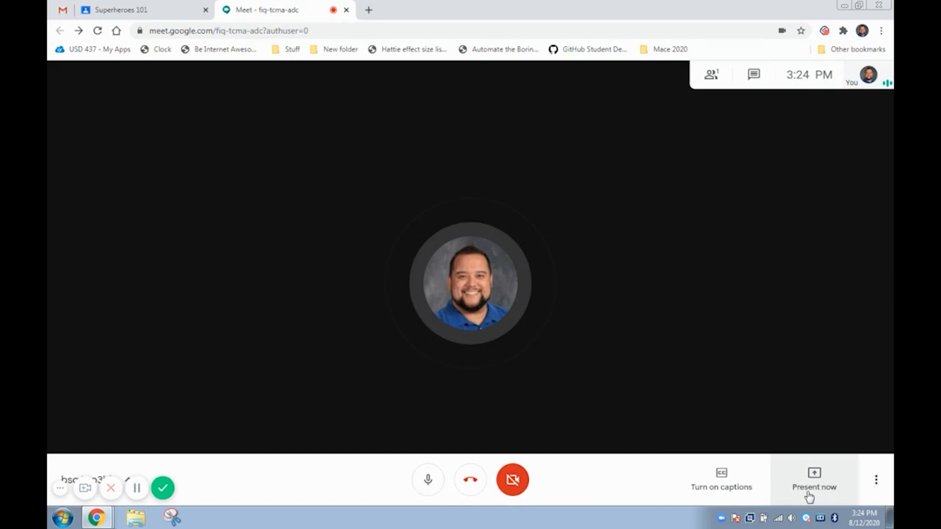
left_click(812, 486)
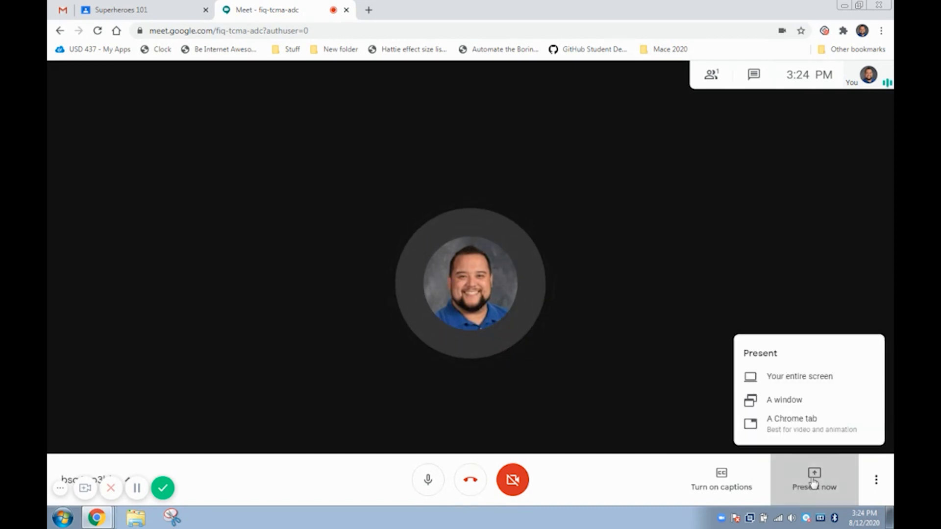
mouse_move(809, 395)
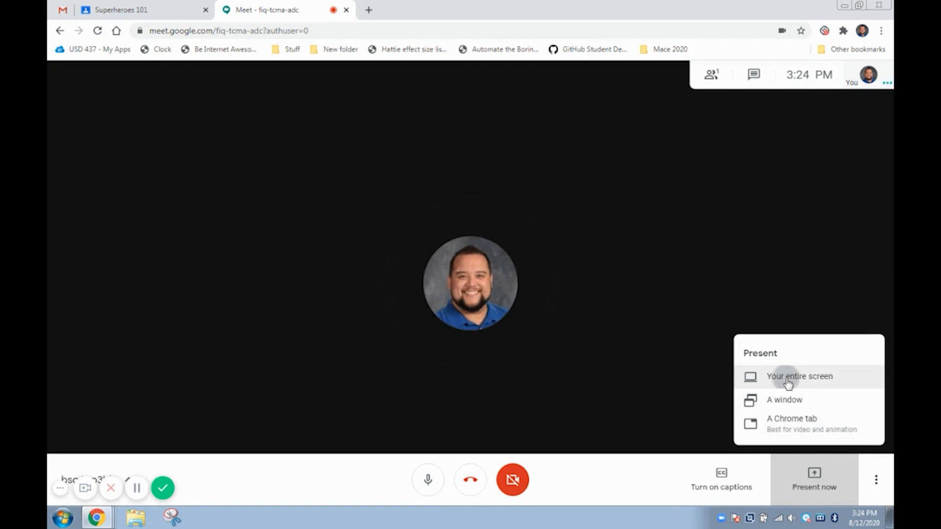
left_click(799, 376)
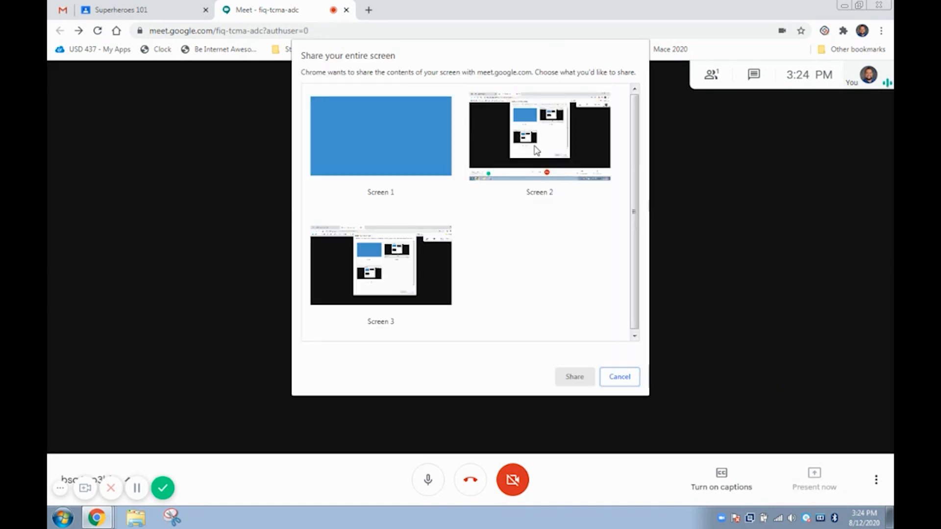
left_click(538, 137)
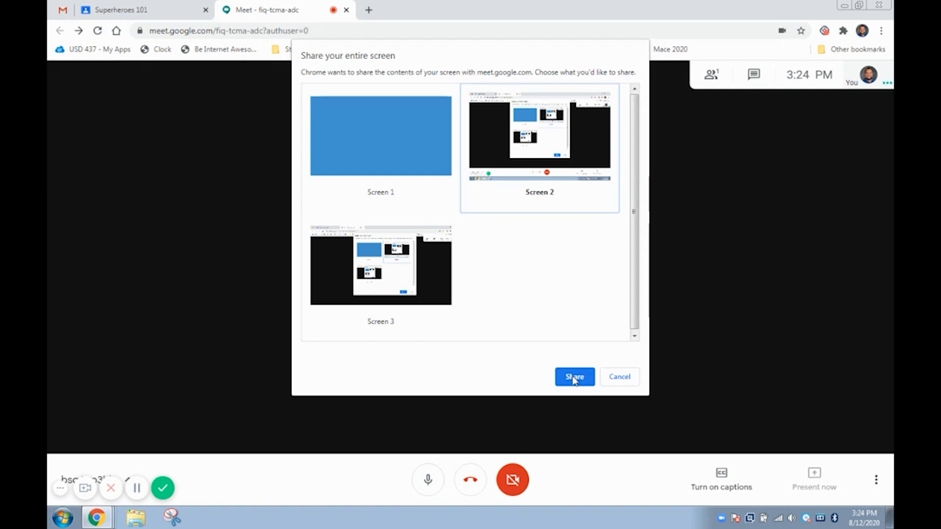
left_click(575, 377)
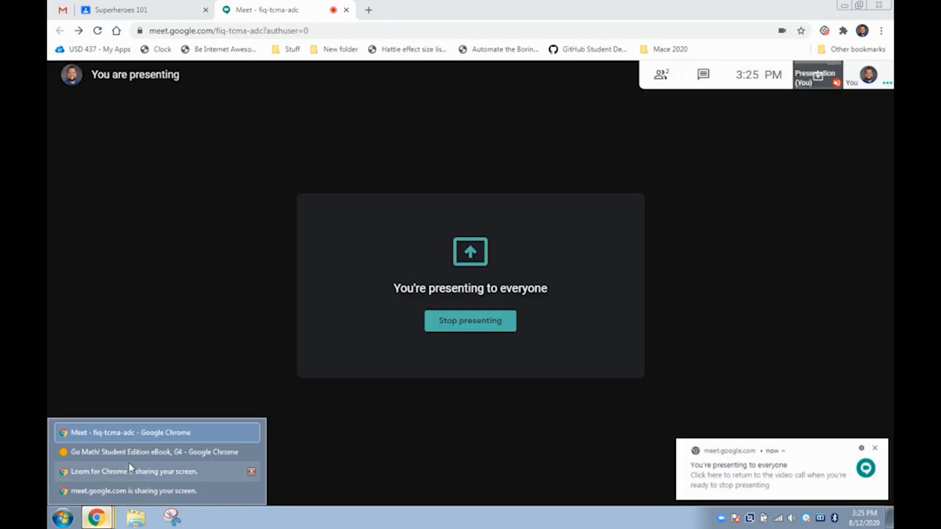
left_click(153, 452)
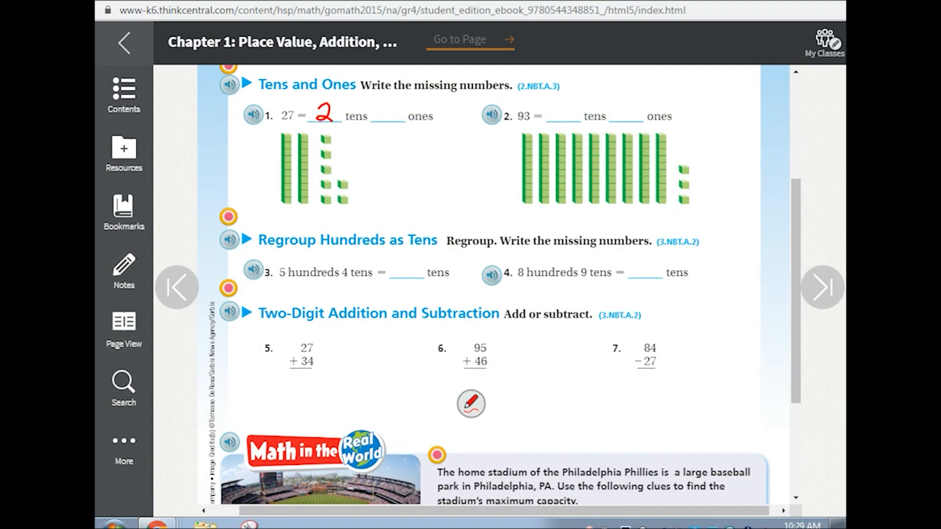
Enter answers 7 and 3, then go to the Understand Vocabulary page.
type("7")
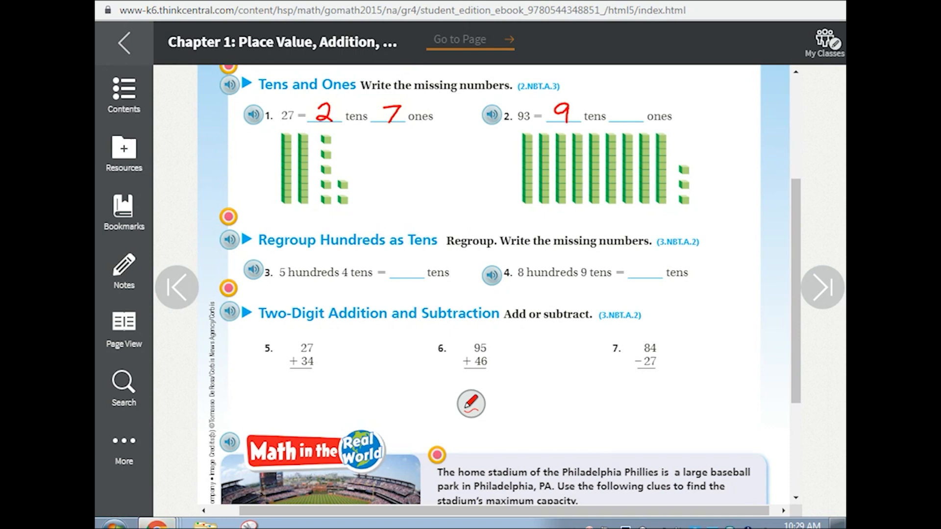
type("3")
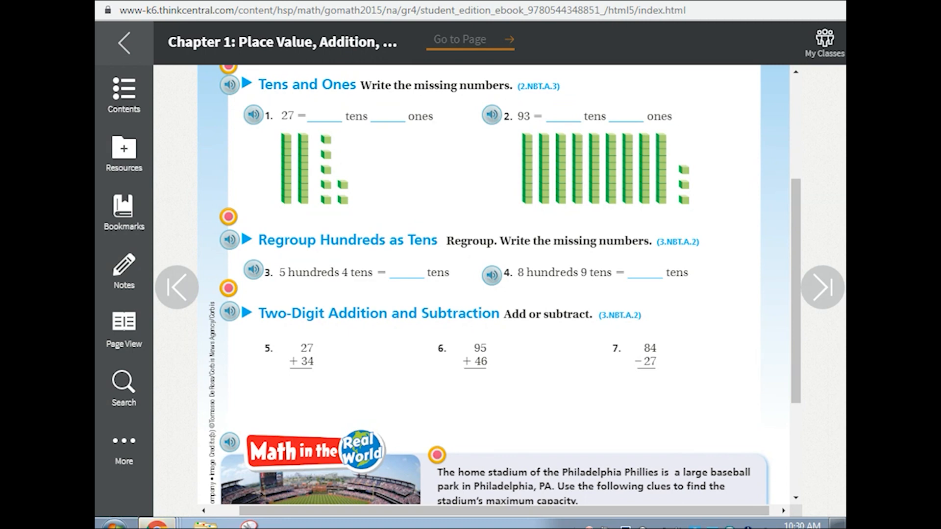
left_click(820, 287)
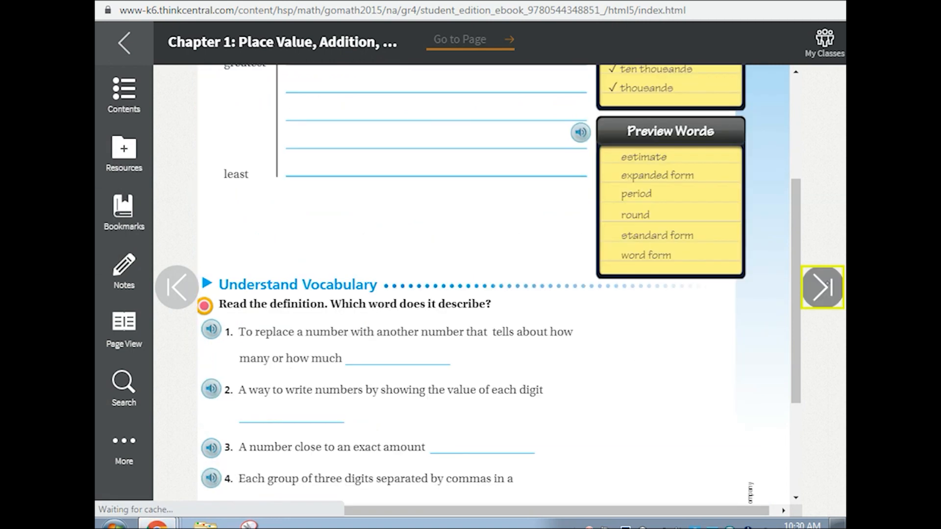